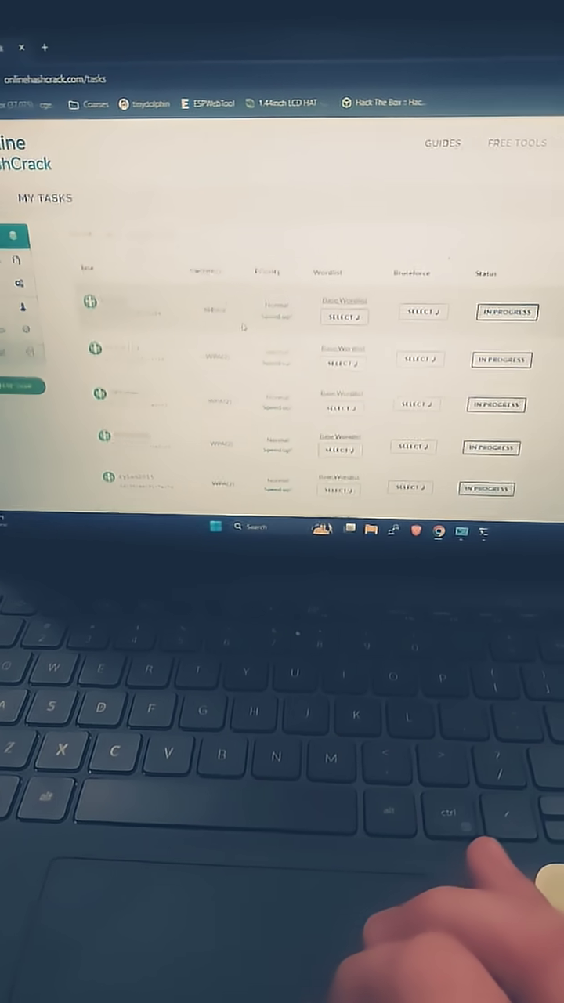
List the available wordlists in the WPA2 handshake task's Wordlist Job Configuration dropdown.
scroll("down", 3)
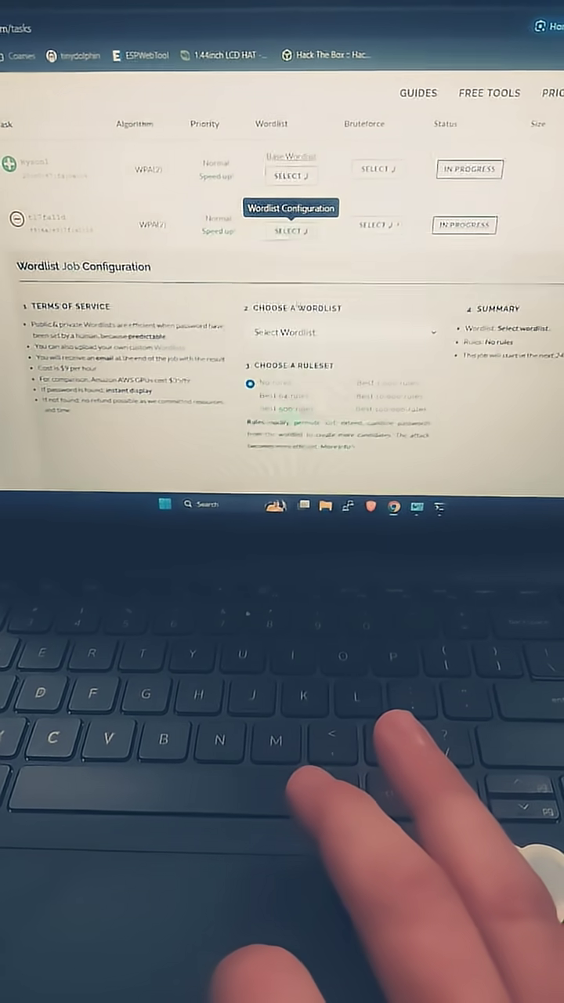
left_click(345, 332)
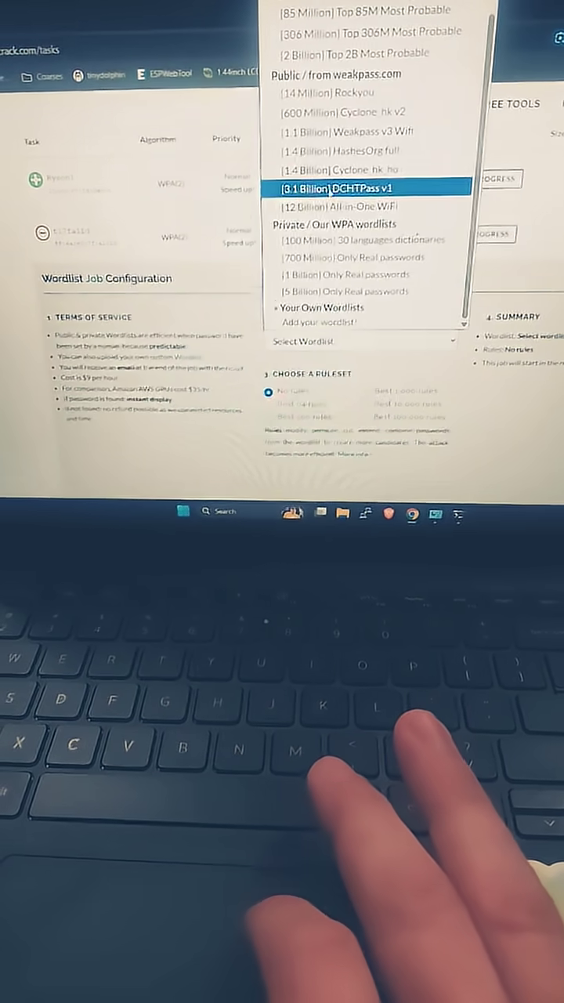